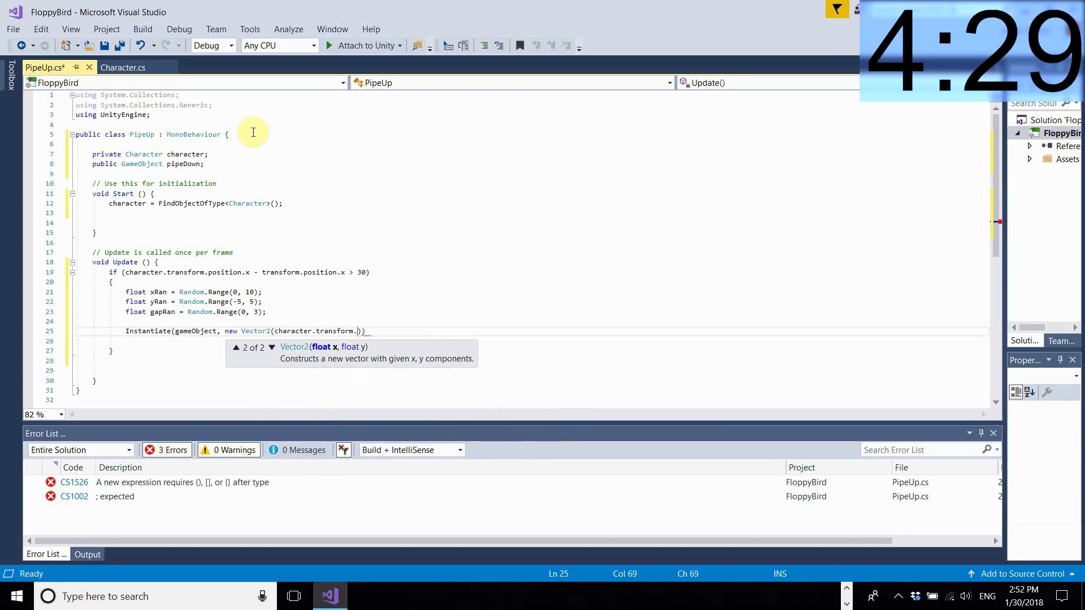
Complete the Instantiate position as position.x + 30 + xRan, -11 + yRan, keeping transform.rotation
type("position.x + 30")
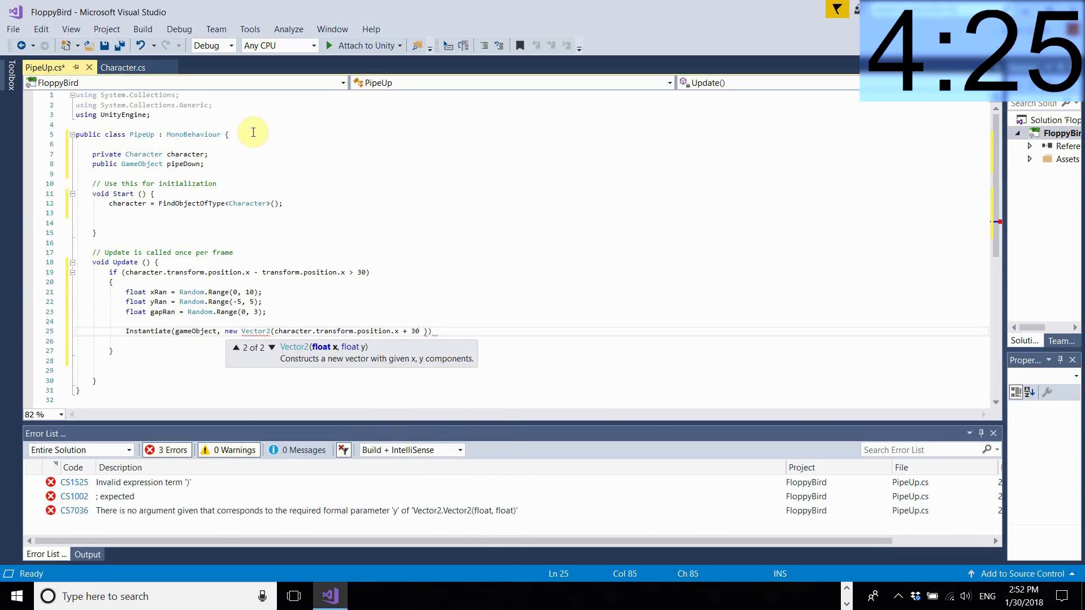
type("+xRan,")
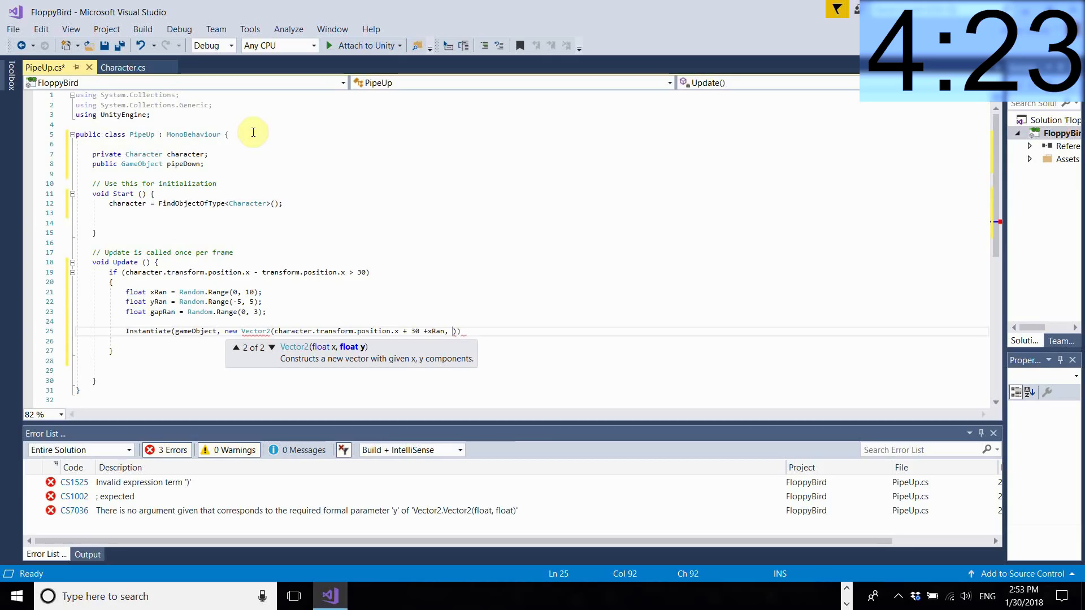
type("-11")
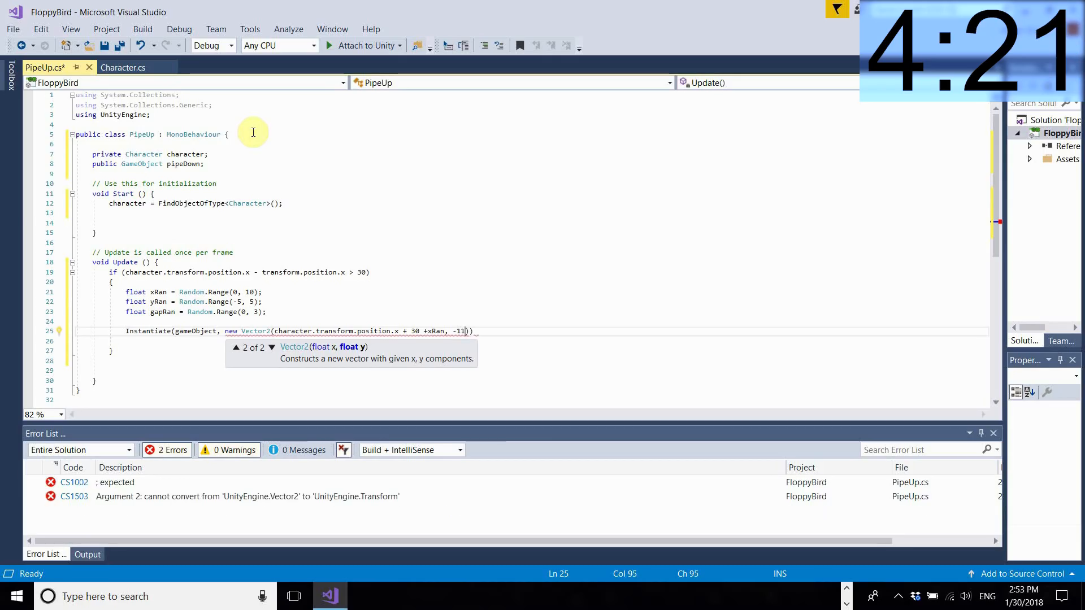
type("+ yRan")
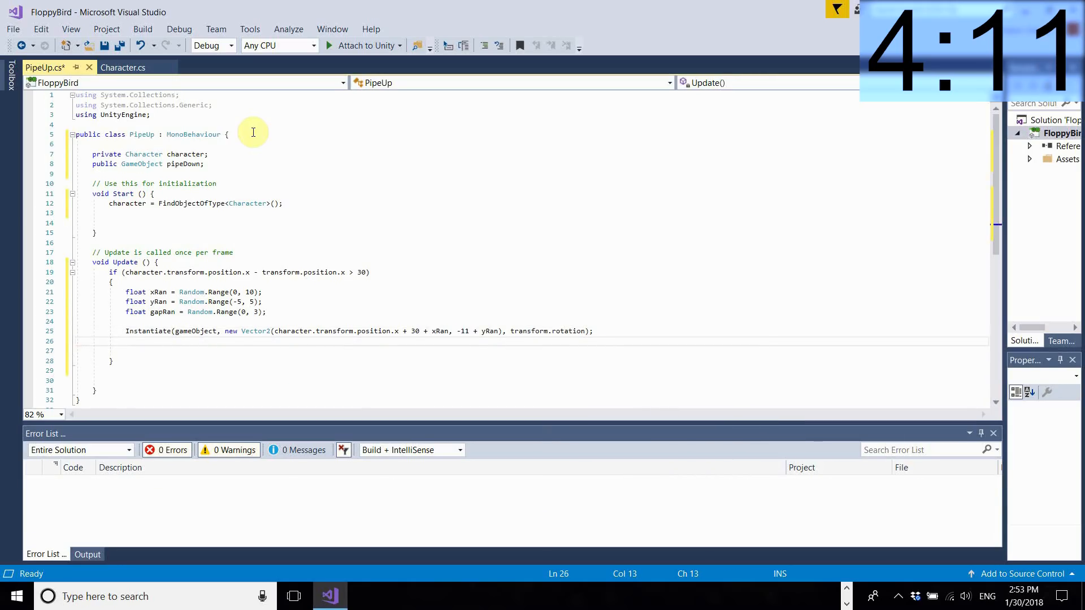
Instantiate pipeDown at character x + 30 + xRan, 12 + gapRan + yRan, then Destroy(gameObject)
type("Instantiate(pipeDown,")
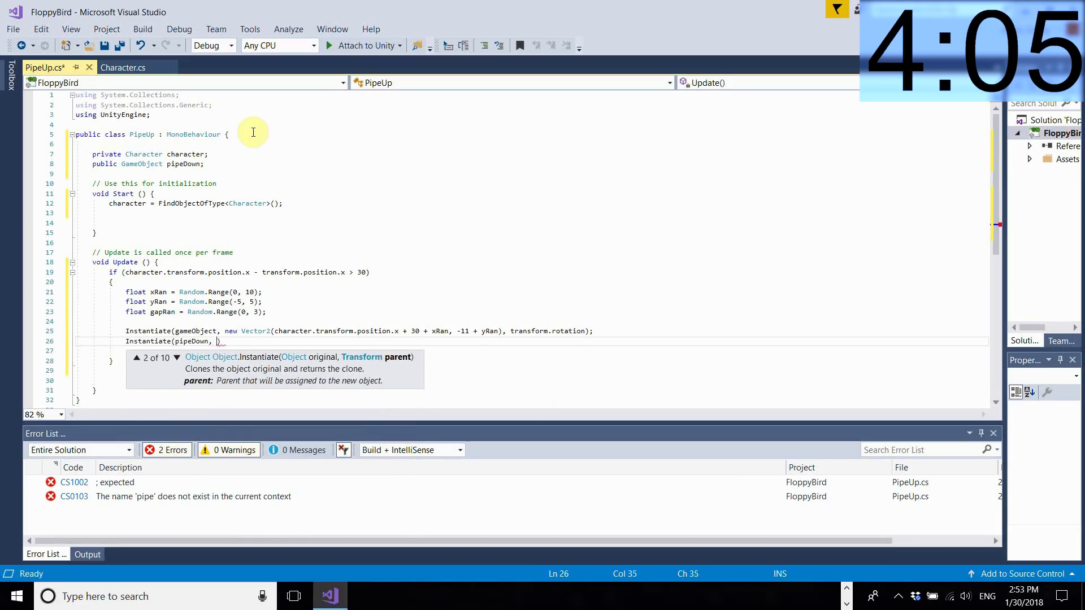
type("new Vector2")
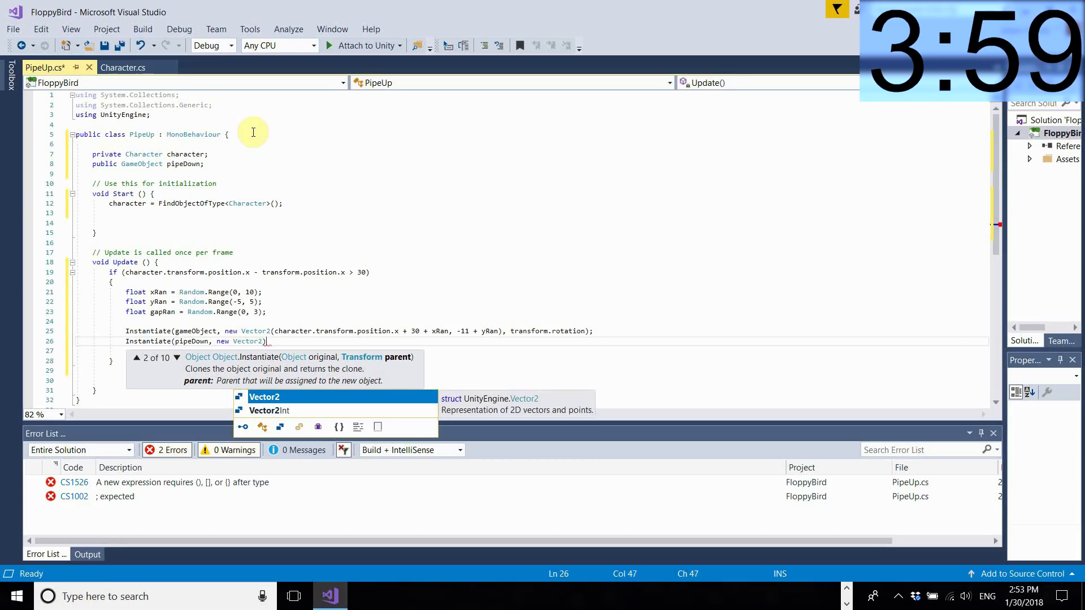
type("character.transform.position.x +")
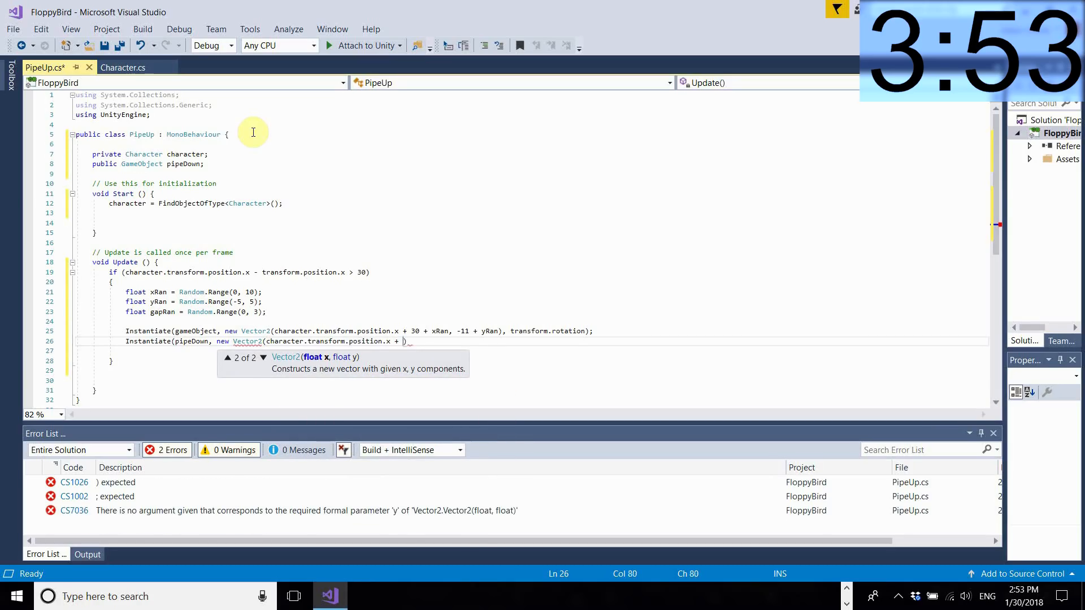
type("30 + xRan, 12 +")
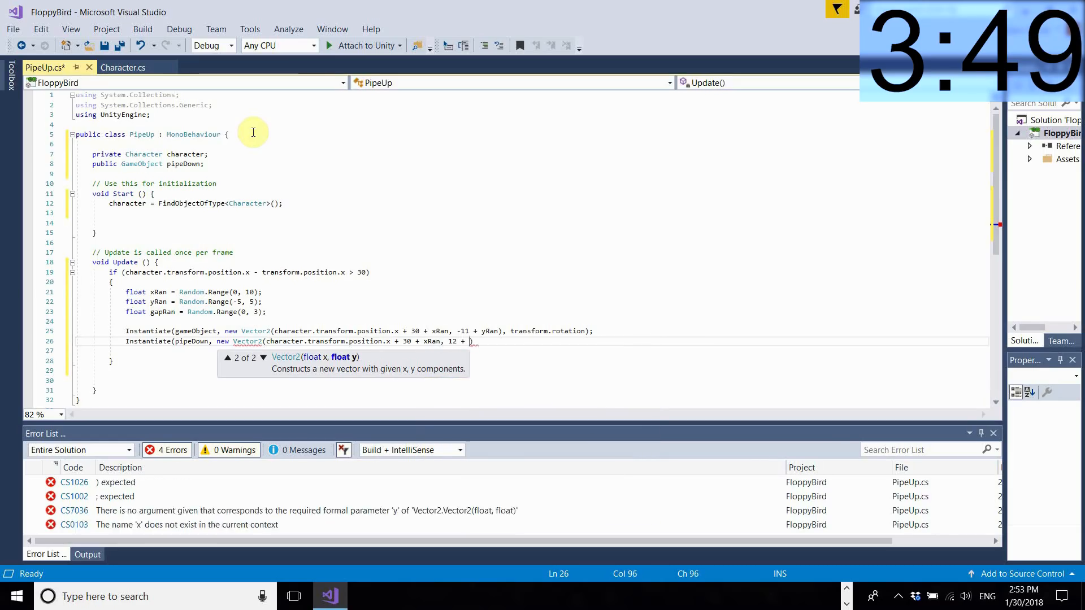
type("gapRan")
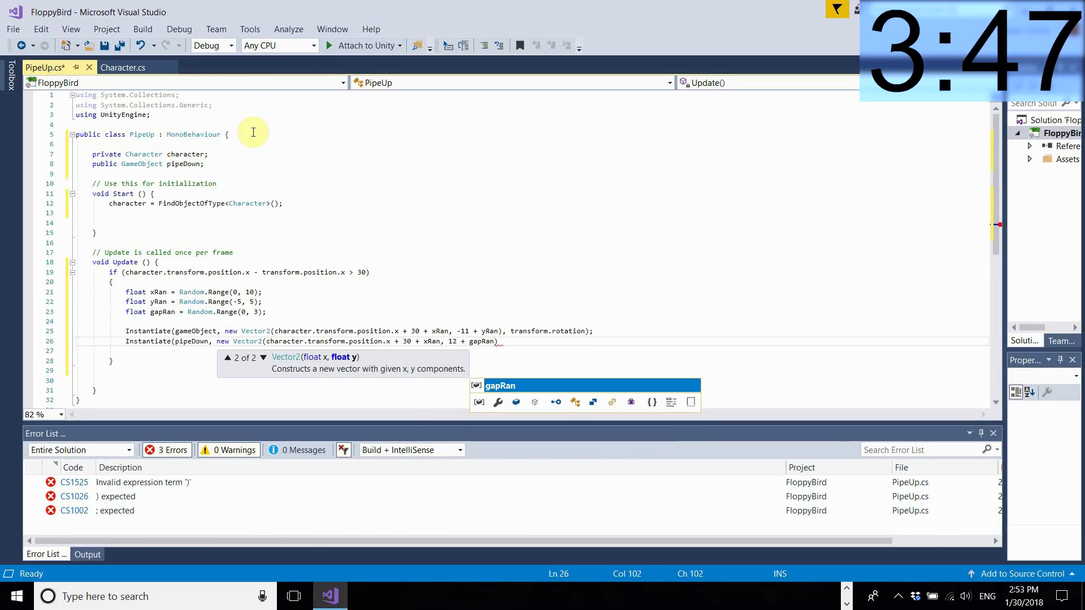
type("+ yRan")
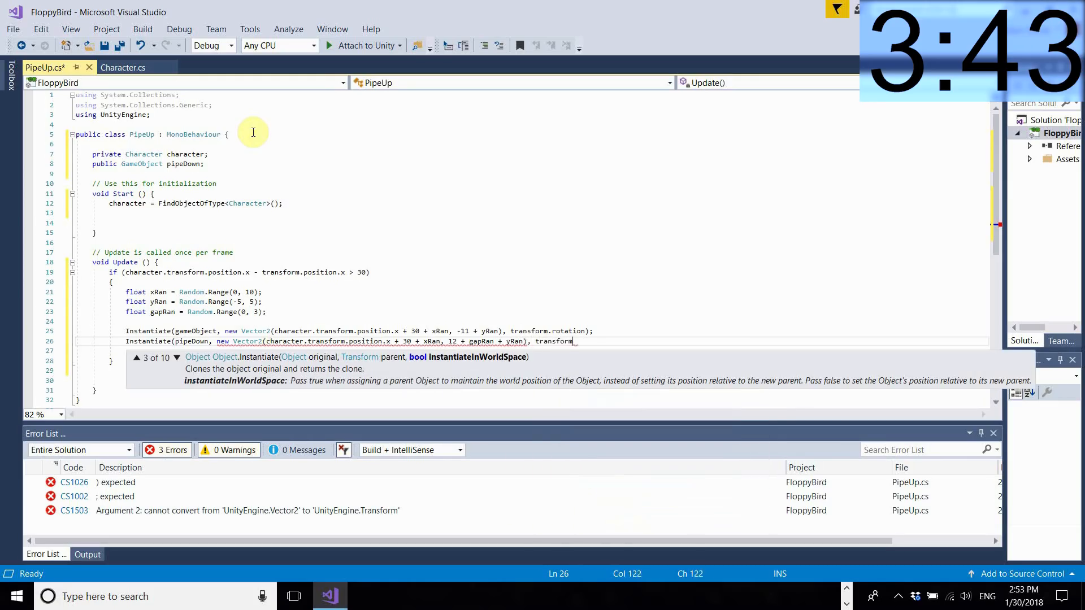
type(".rotation);")
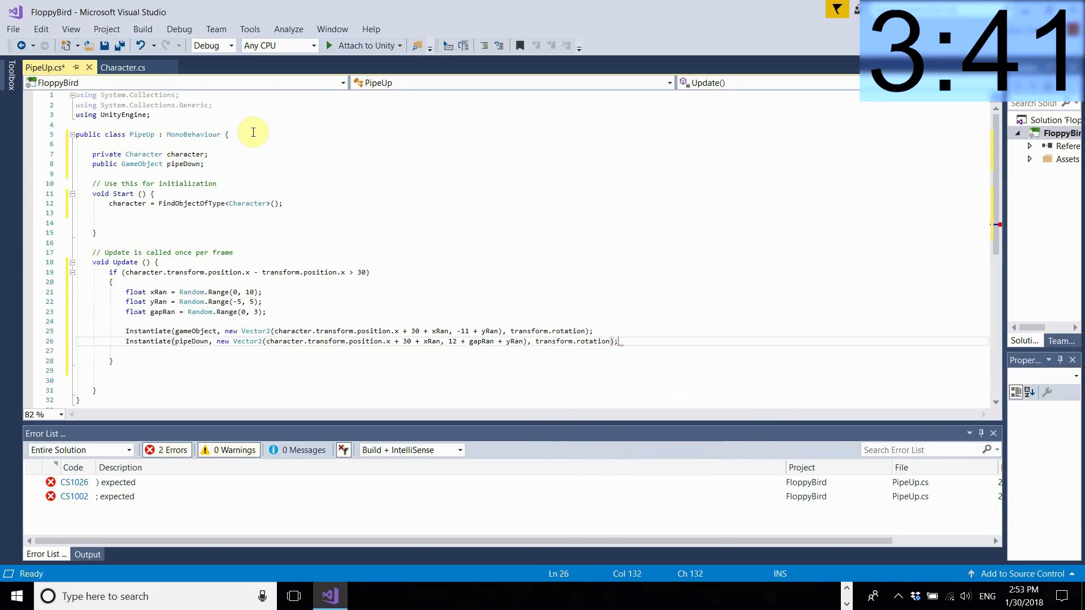
type("Destroy(gameObject);")
type("void")
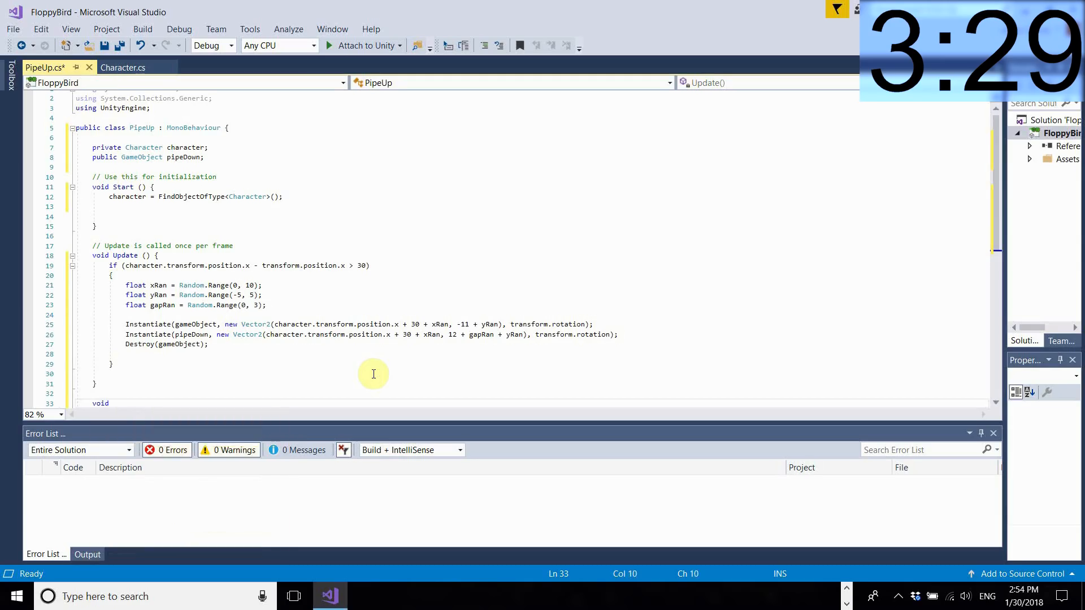
Add OnCollisionEnter2D that calls character.Death() when the colliding object's tag is Player
type("Onco")
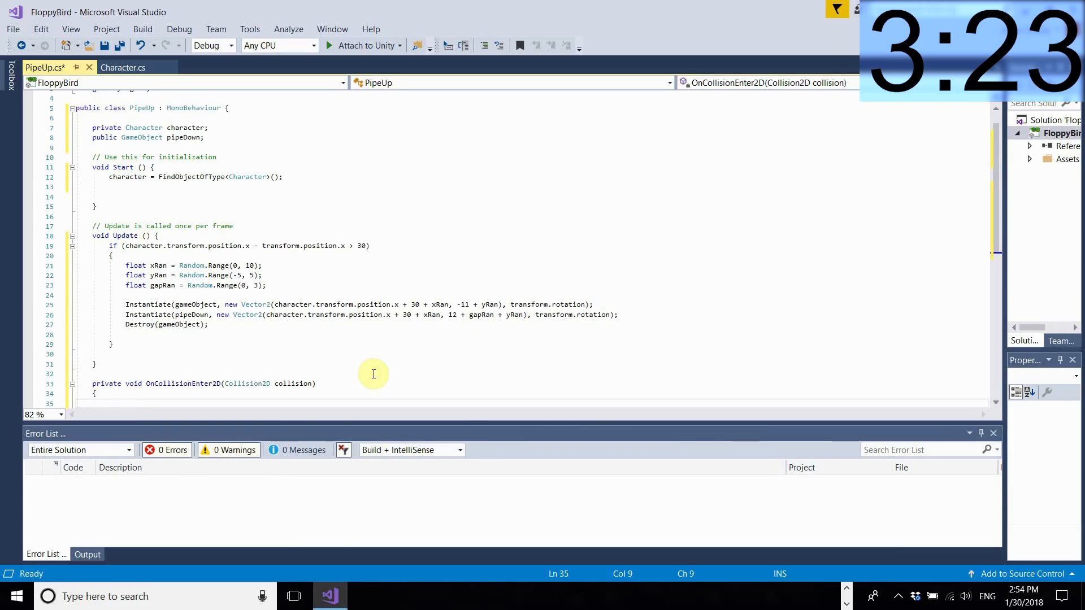
type("if(col)")
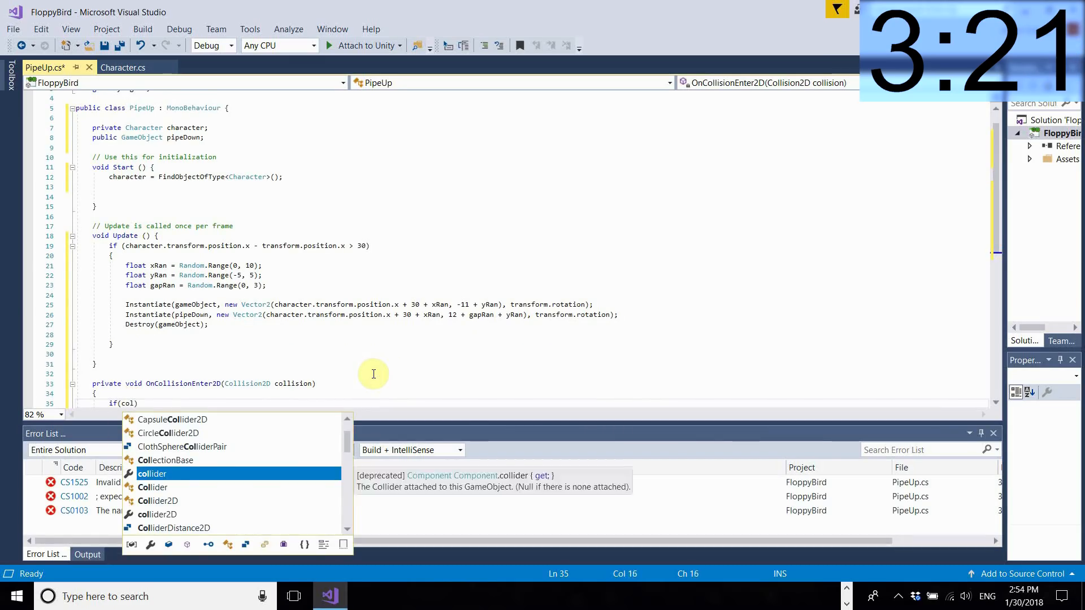
type("collision.gameObject.tag == \"Player")
type("{")
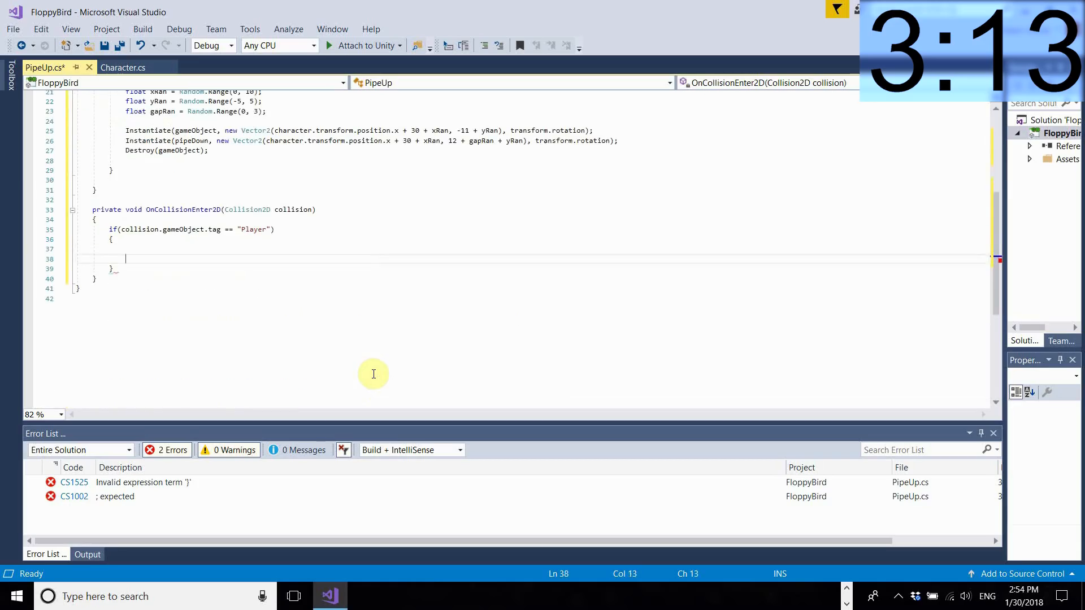
type("c")
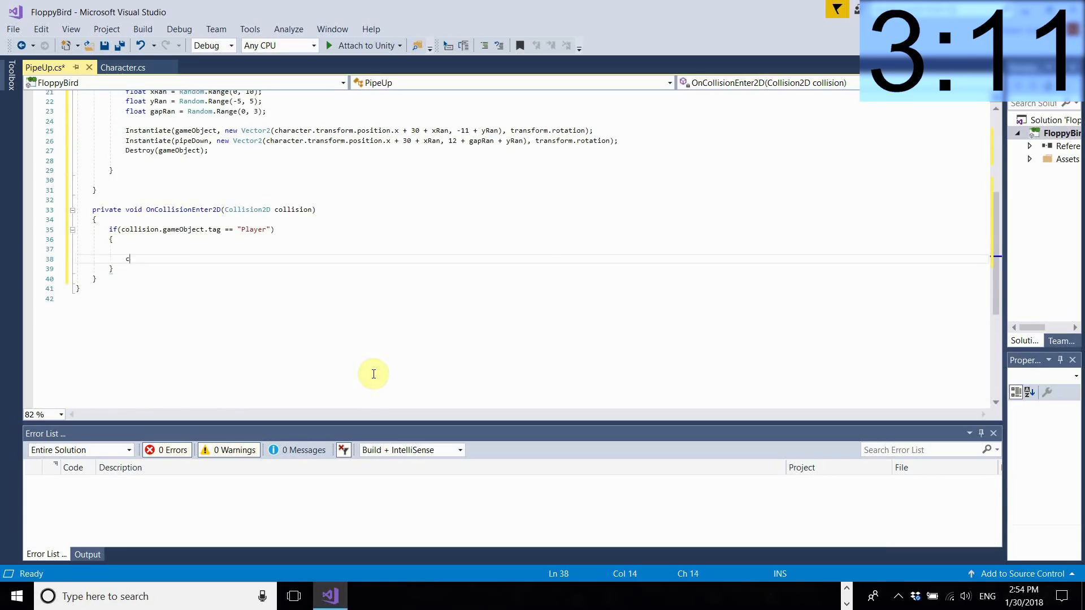
type("haracter.Death();")
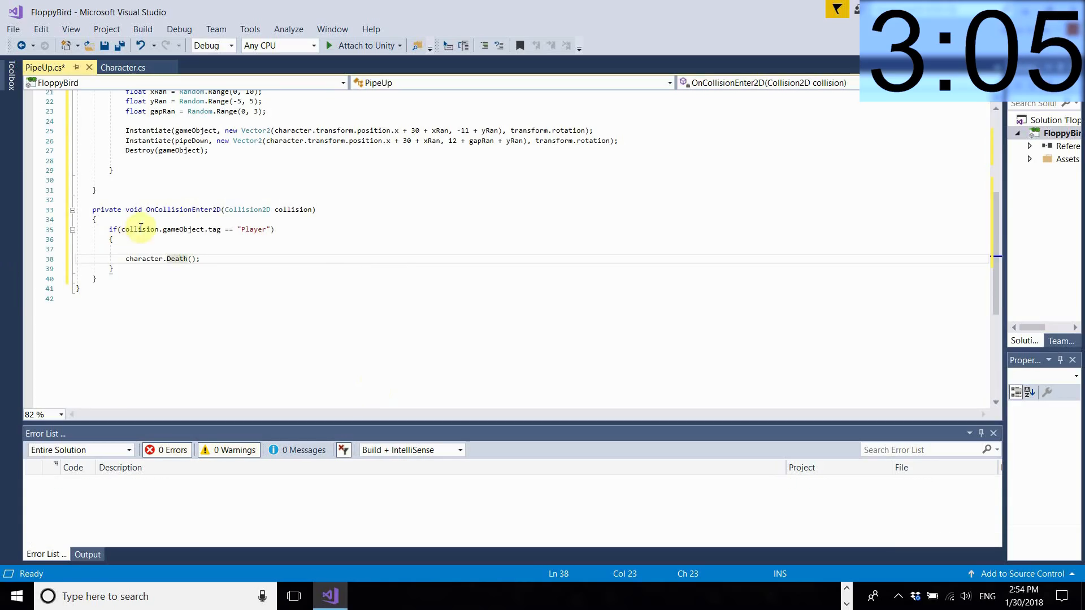
left_click(799, 596)
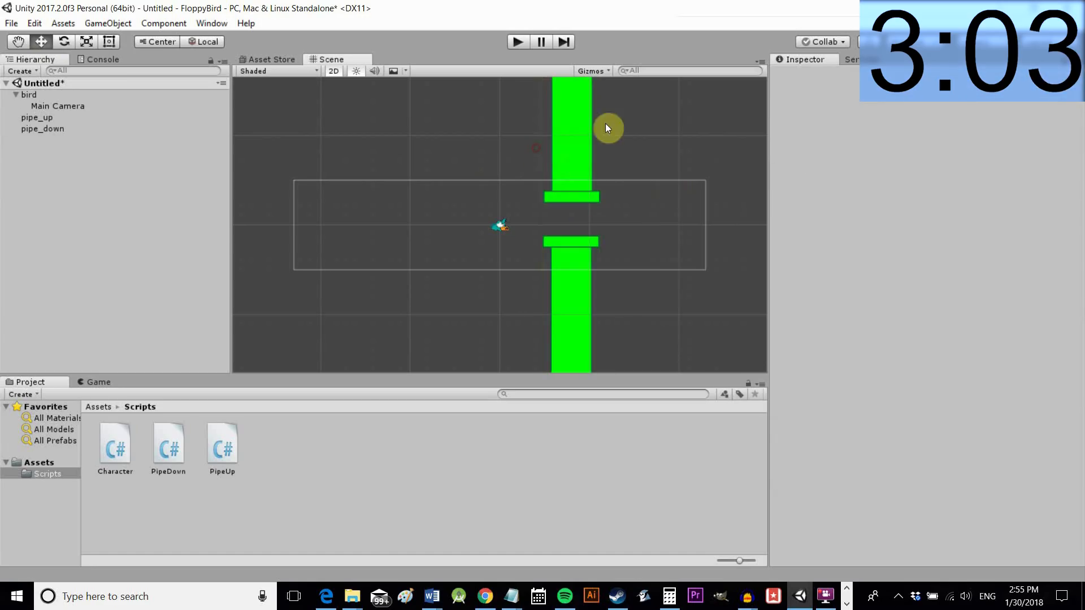
Replace pipe_up's Pipe Up script component with a fresh one and run a brief Play test
left_click(36, 118)
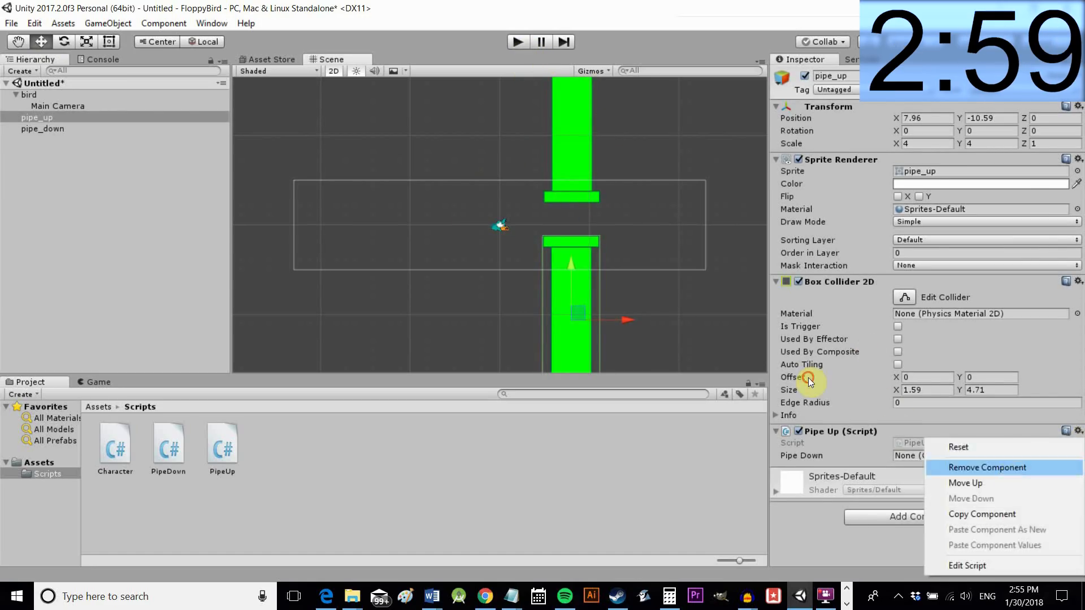
left_click(986, 467)
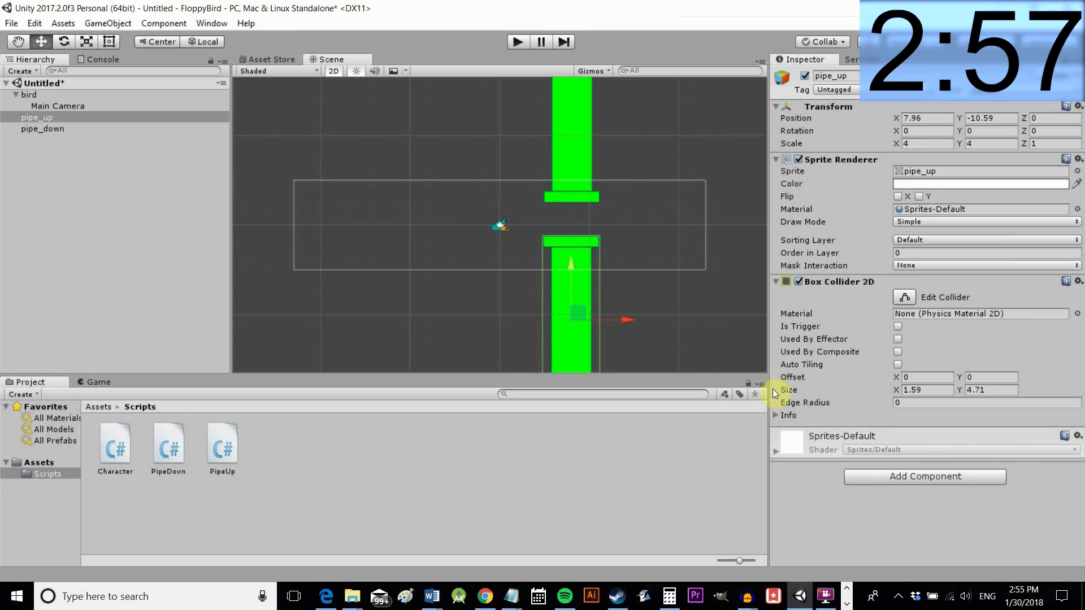
left_click(925, 476)
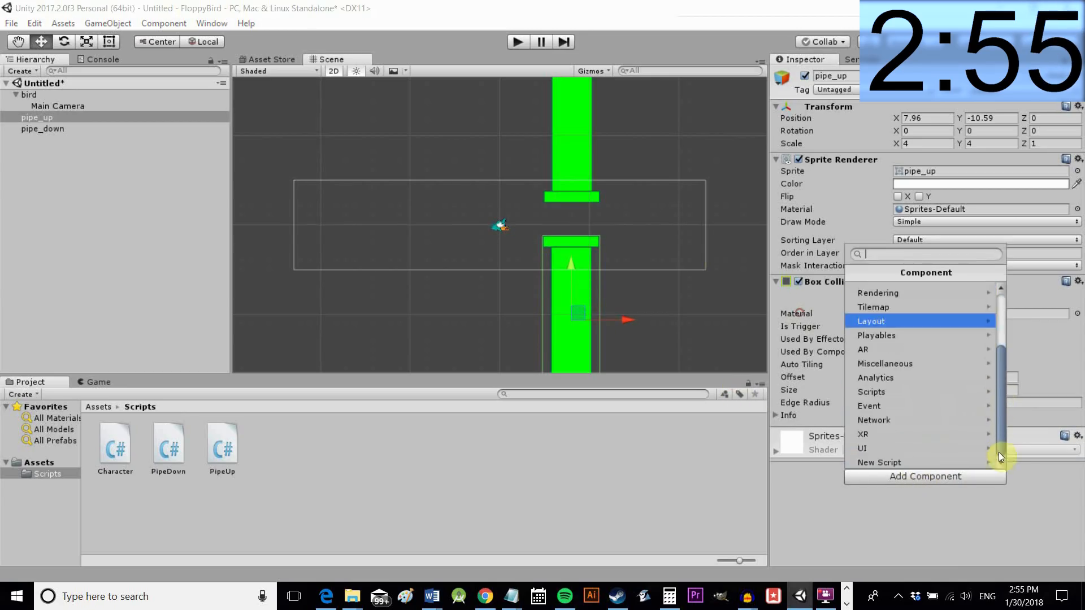
left_click(870, 392)
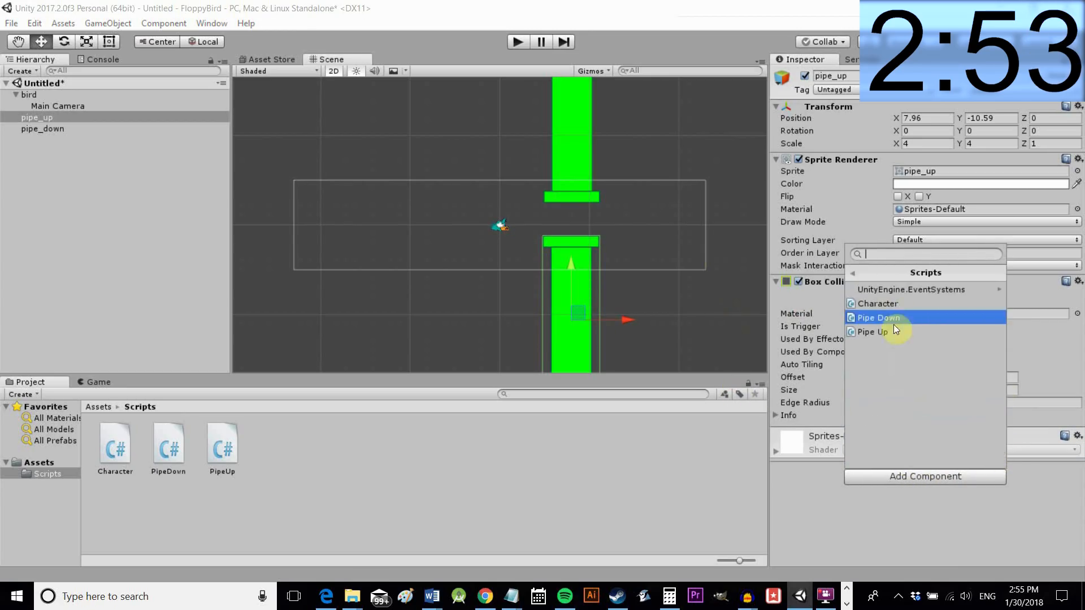
left_click(871, 332)
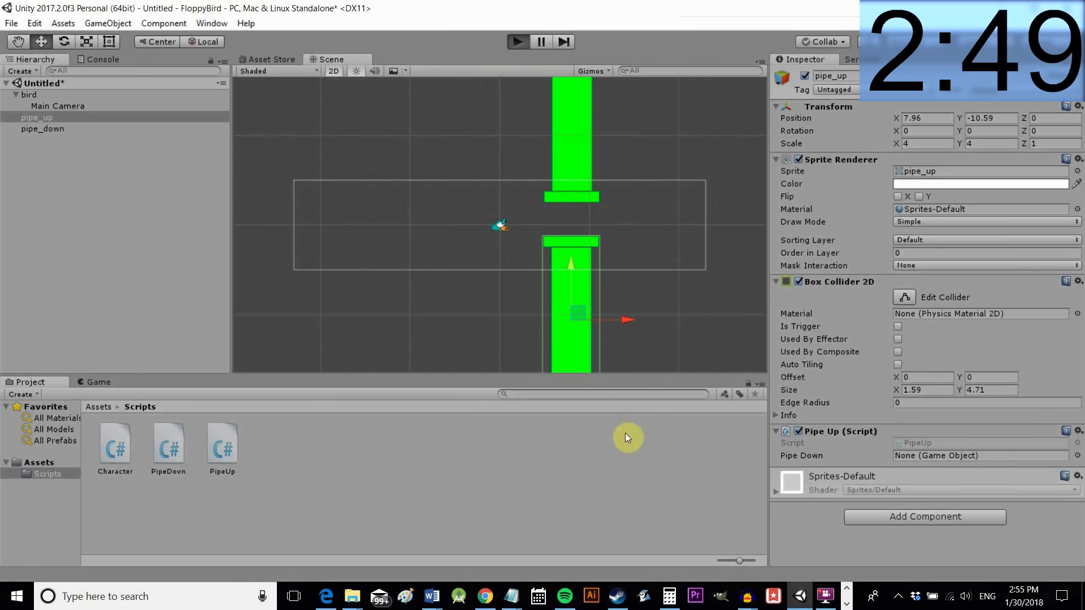
left_click(516, 41)
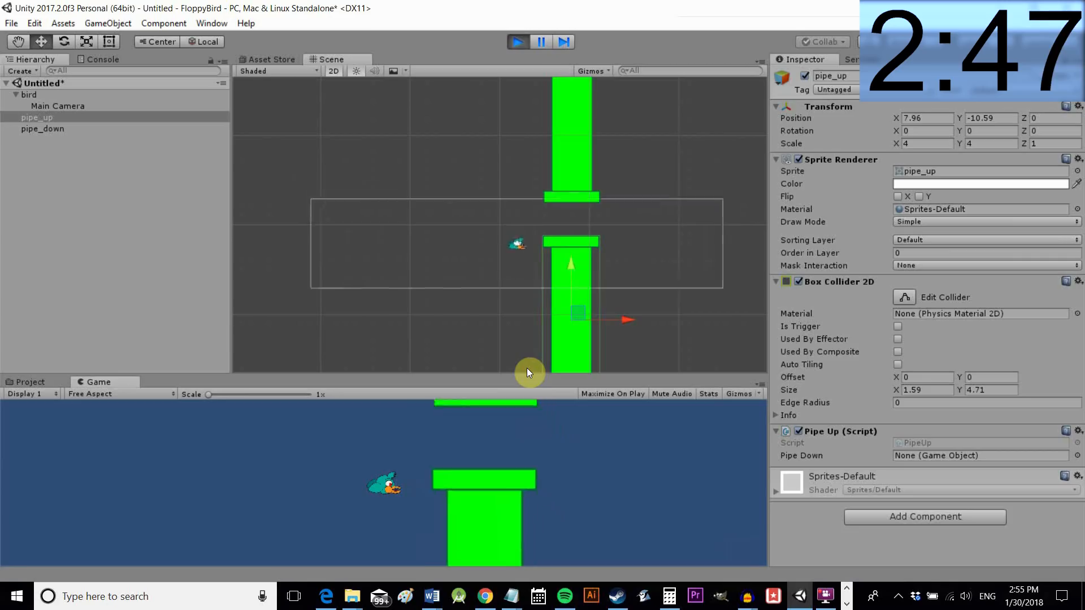
left_click(28, 382)
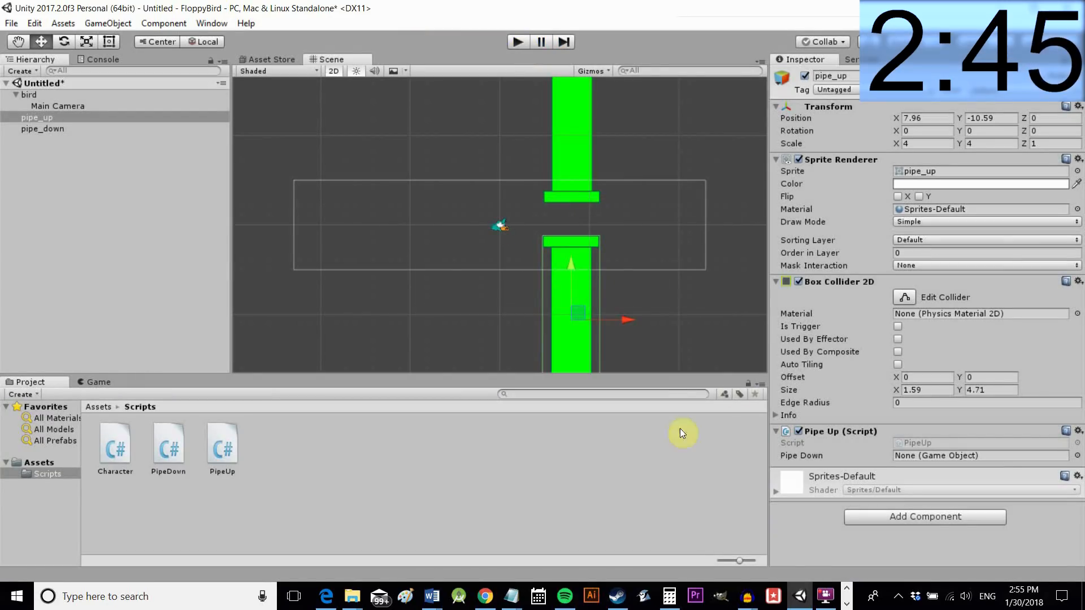